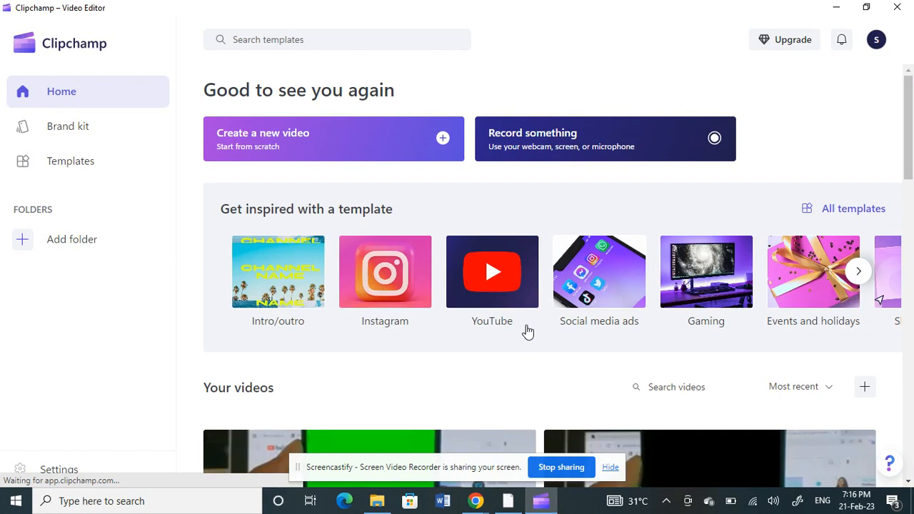
pyautogui.moveTo(421, 7)
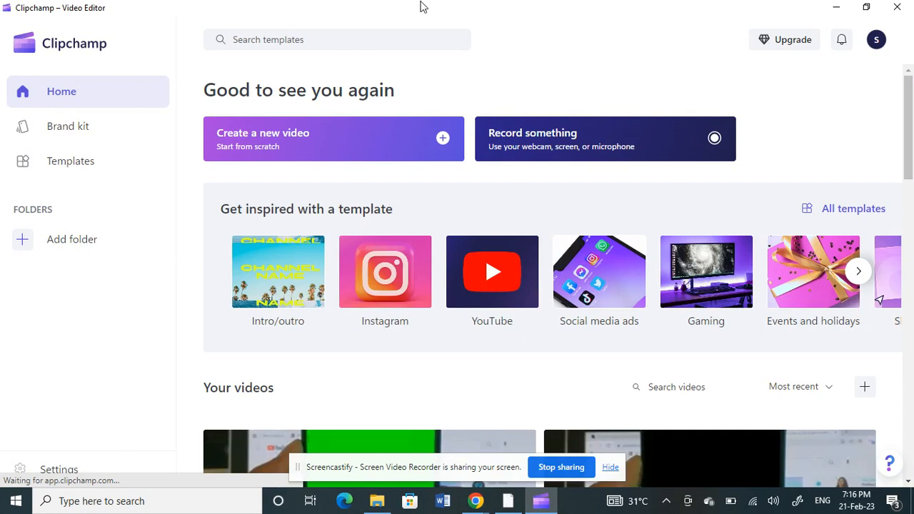
pyautogui.moveTo(268, 147)
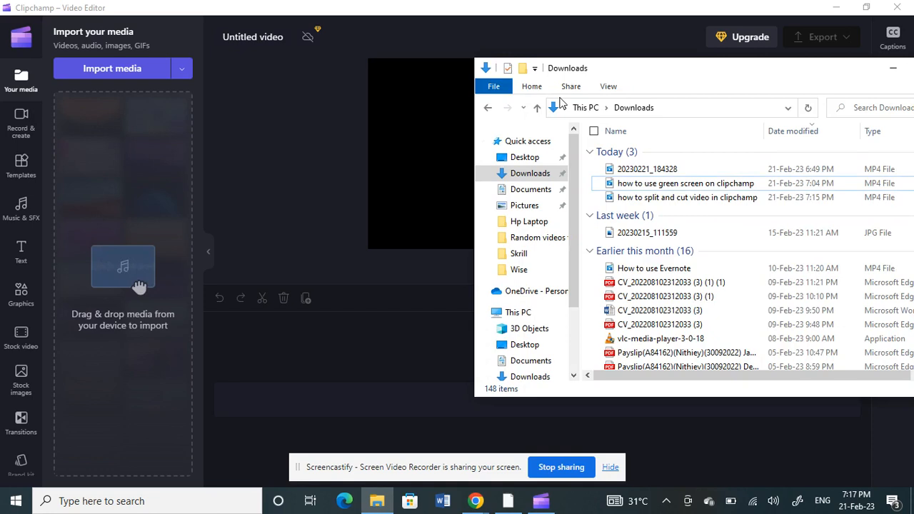
# Import the eight-second green-screen phone MP4 from Downloads onto the timeline.
pyautogui.click(646, 170)
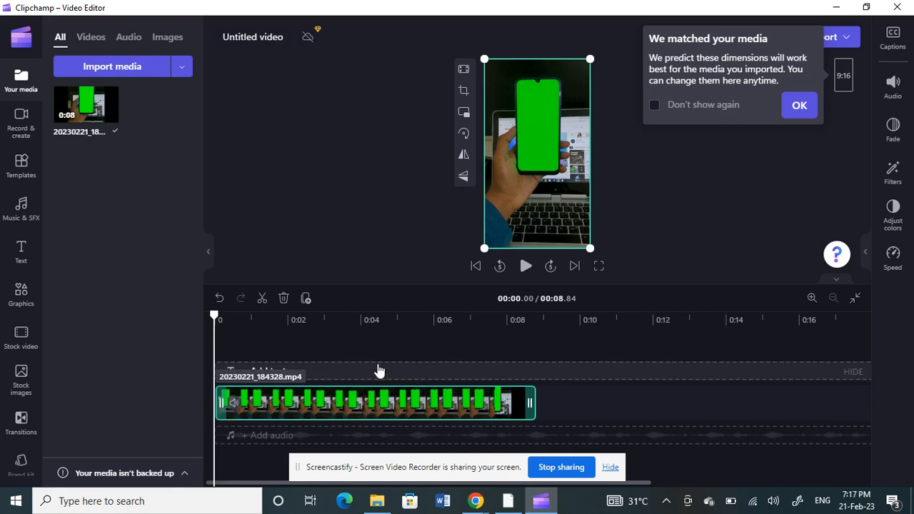
pyautogui.moveTo(385, 407)
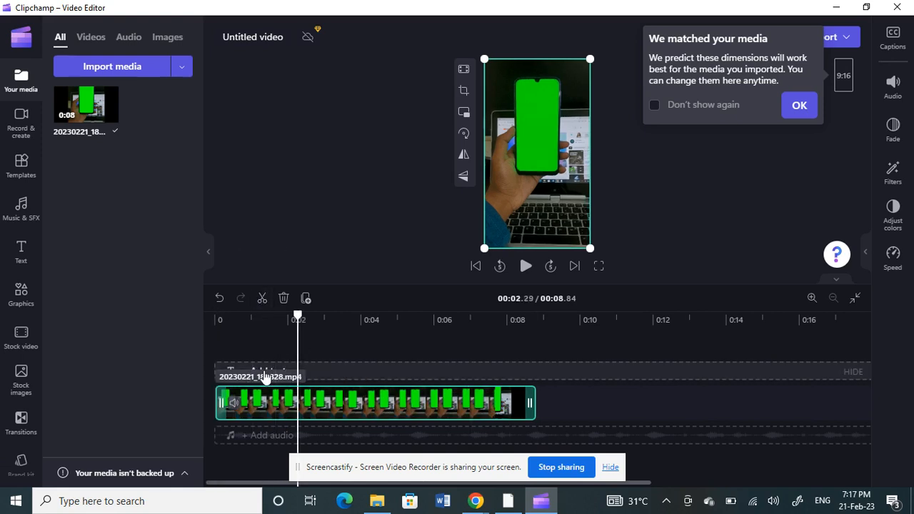
# Browse the Text styles gallery and add a Plain text layer above the phone clip.
pyautogui.click(343, 314)
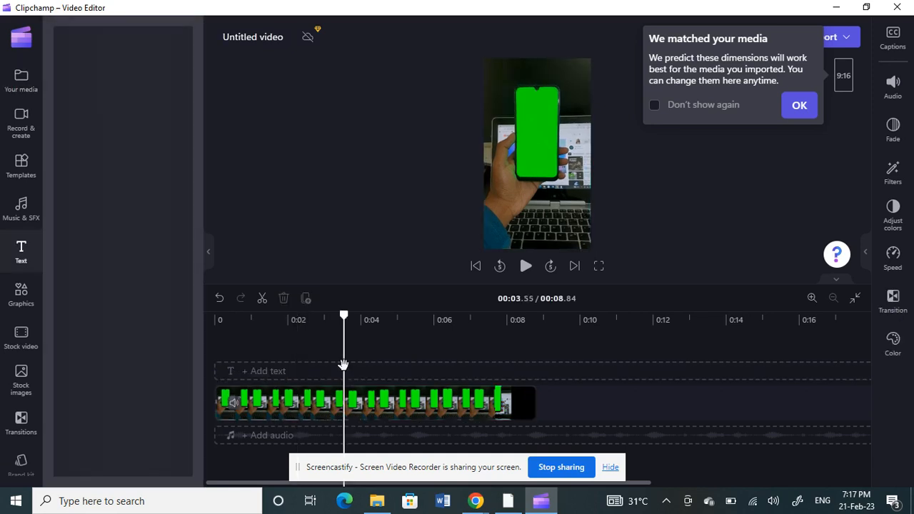
pyautogui.click(21, 250)
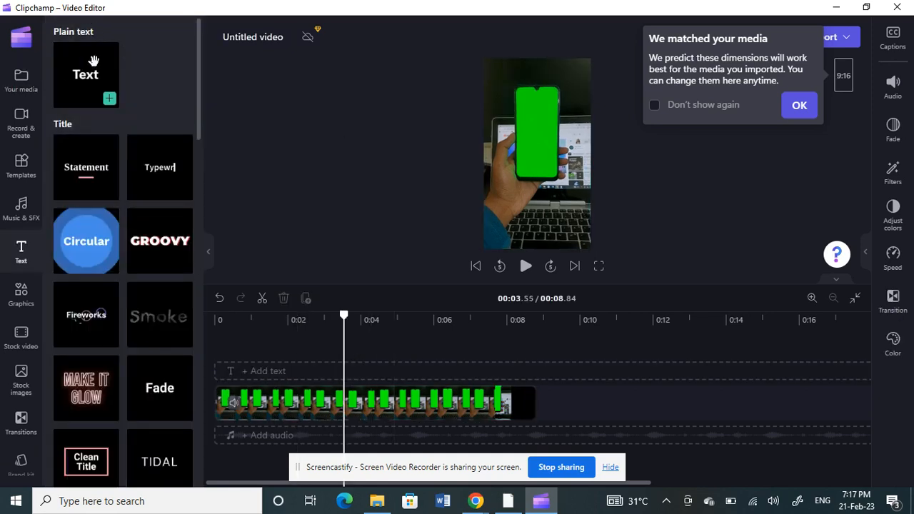
pyautogui.scroll(-3)
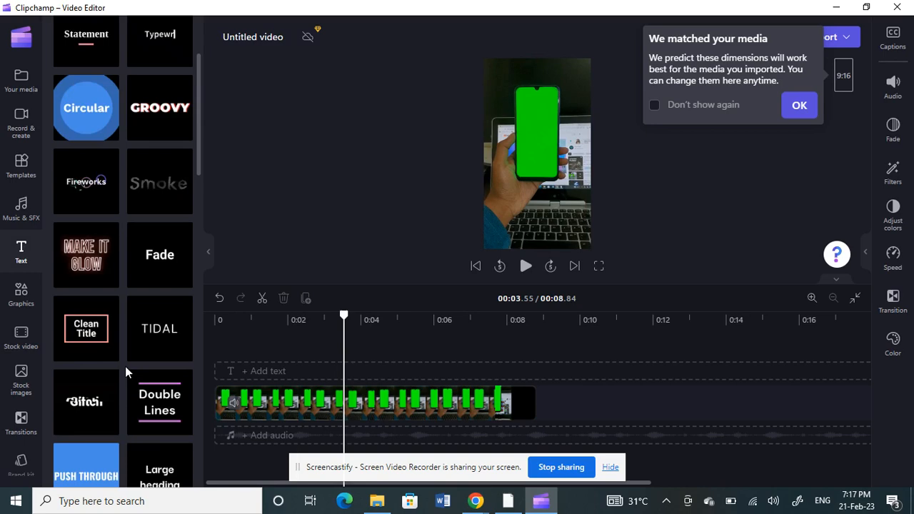
pyautogui.scroll(-3)
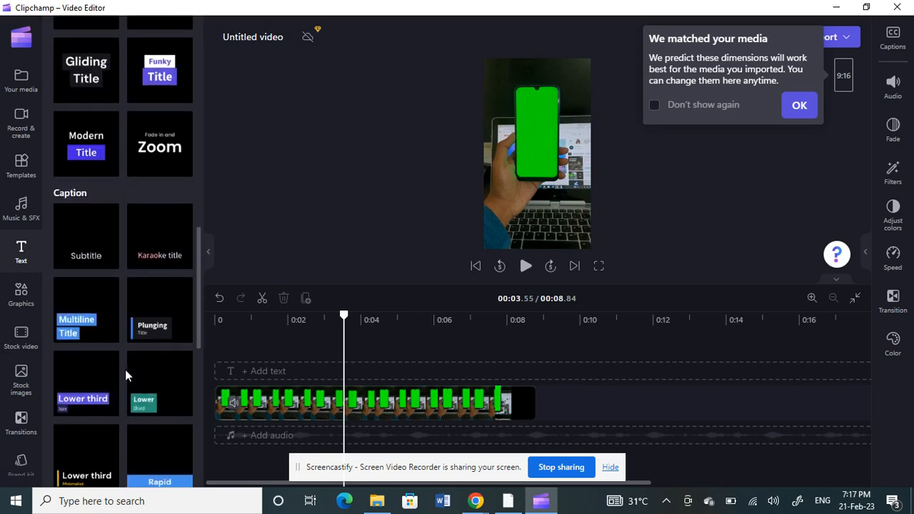
pyautogui.scroll(3)
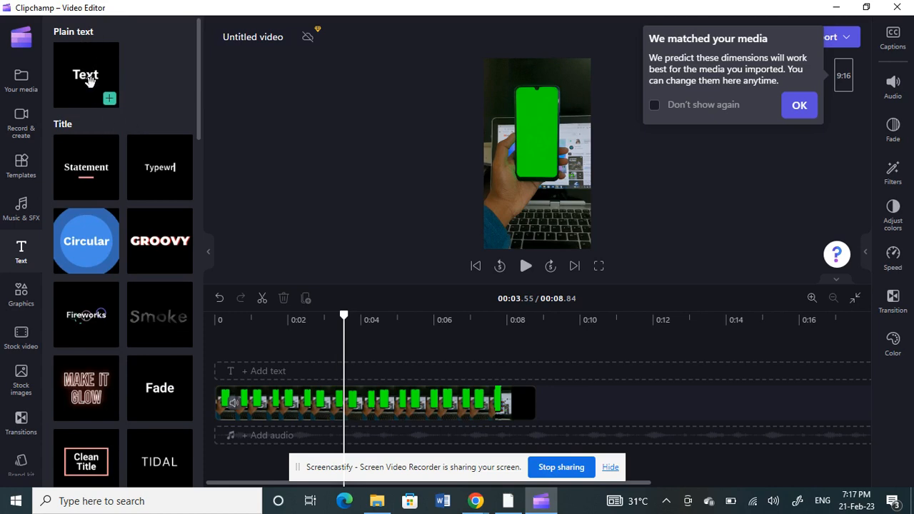
pyautogui.click(109, 98)
pyautogui.write('fd')
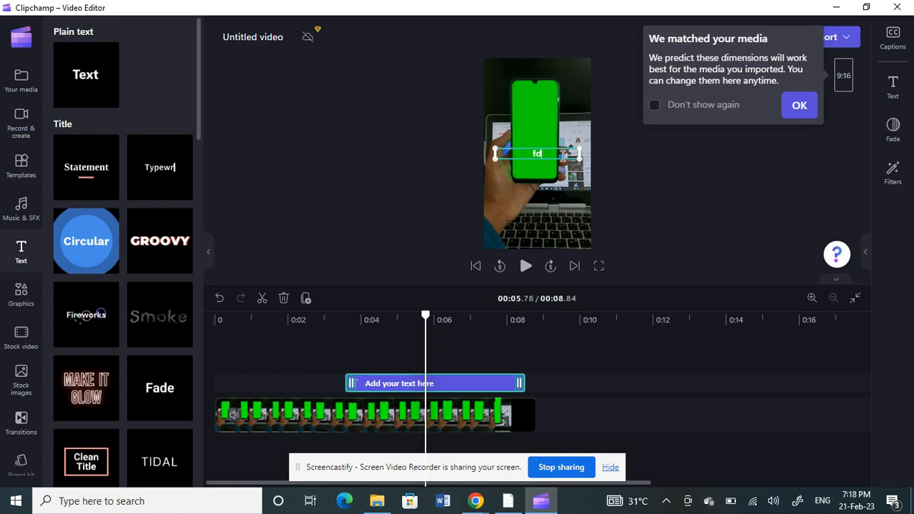
# Type the caption 'Sample tetxt' into the text box and finish editing.
pyautogui.write('Sample tetxt')
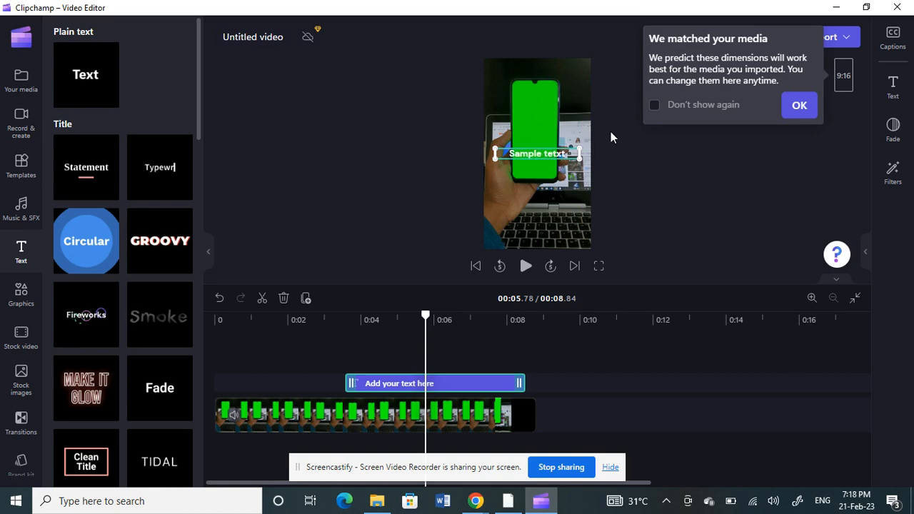
pyautogui.click(537, 154)
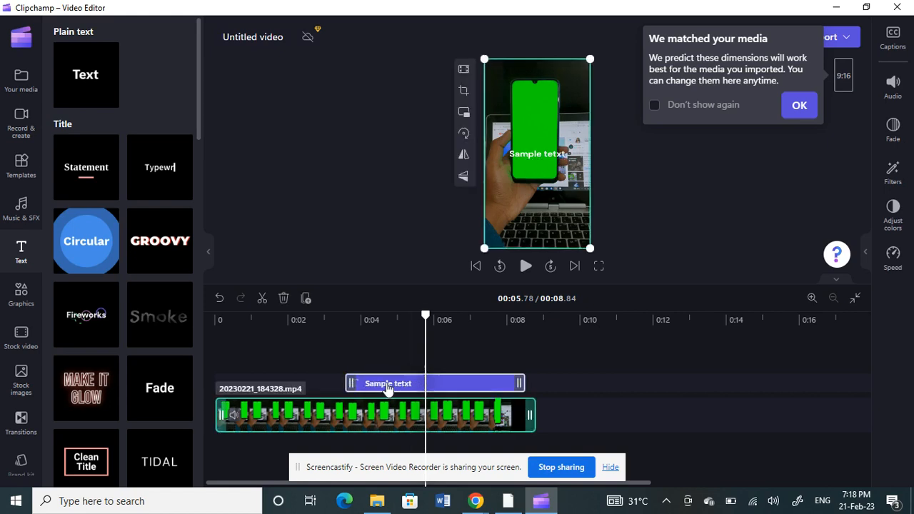
# Move the 'Sample tetxt' clip to 0:00 and trim it to the first few seconds.
pyautogui.click(388, 384)
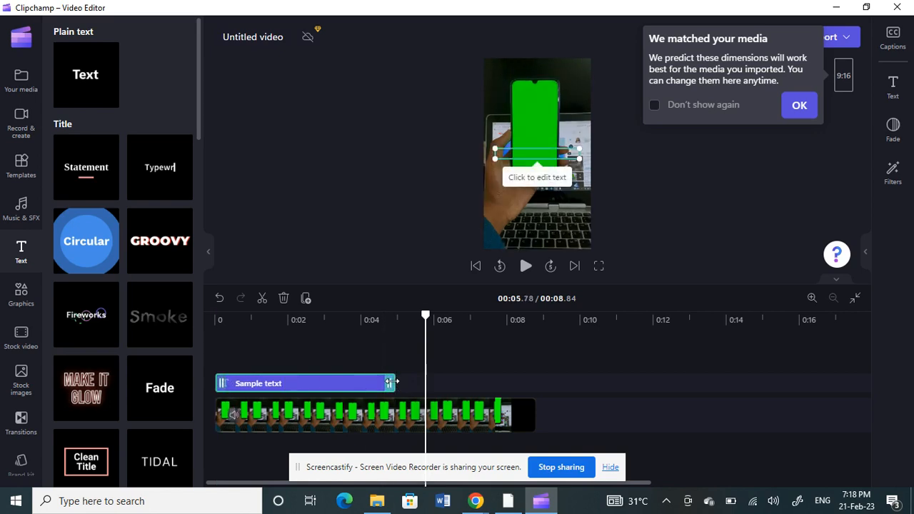
pyautogui.click(307, 383)
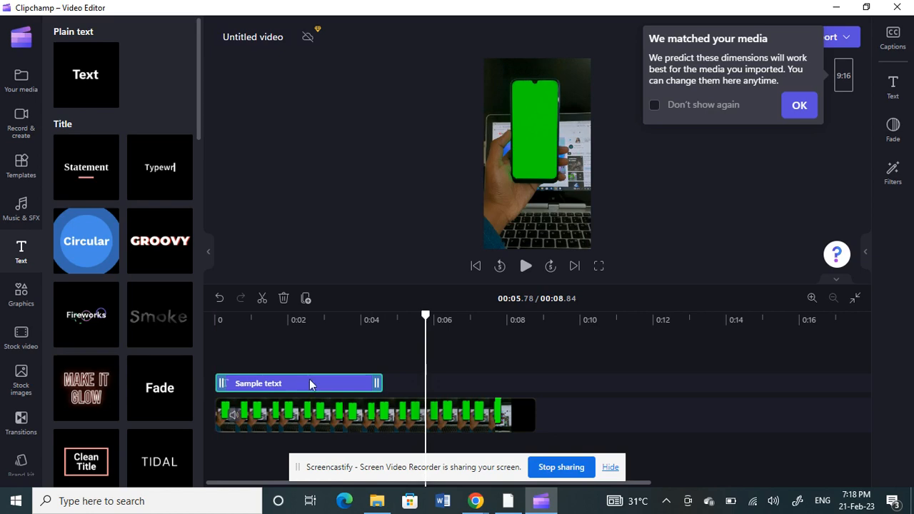
pyautogui.click(298, 383)
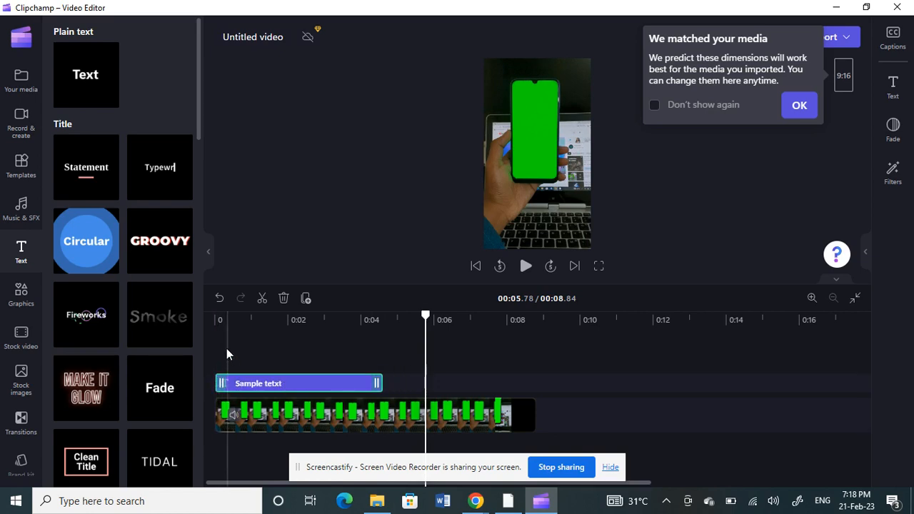
pyautogui.moveTo(220, 347)
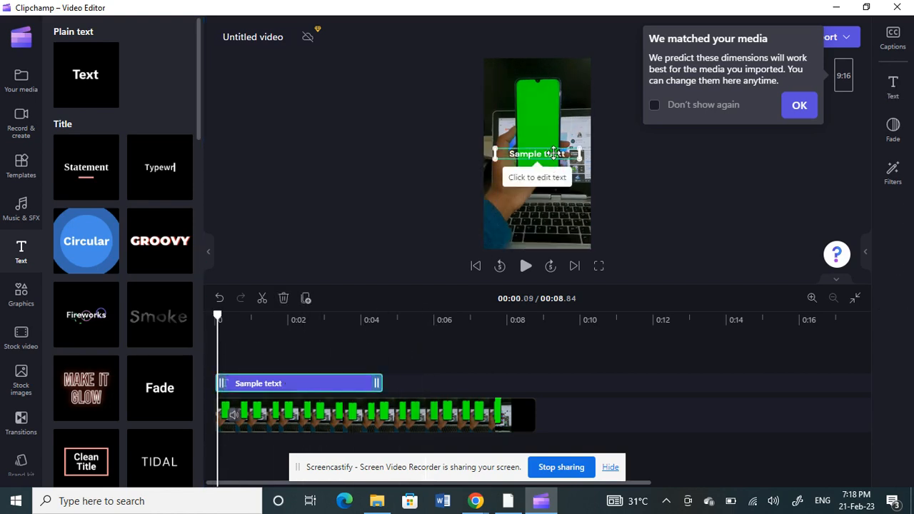
pyautogui.scroll(-3)
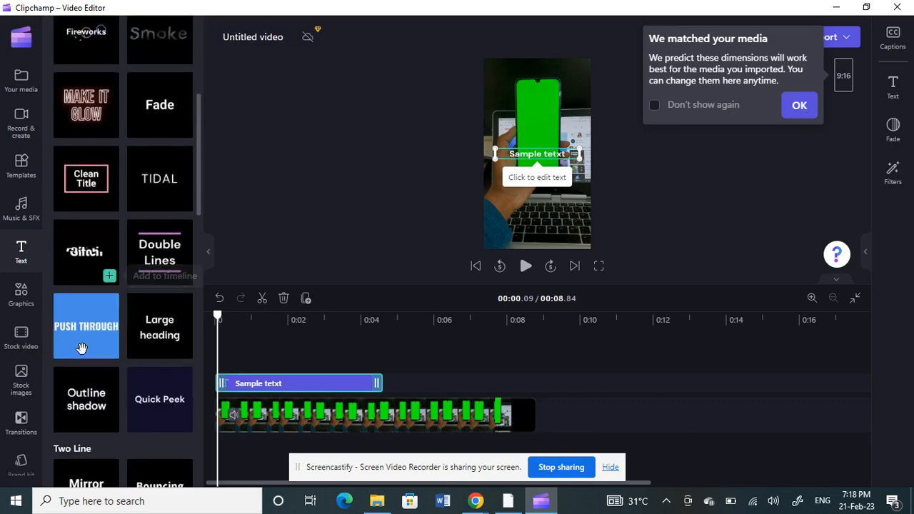
pyautogui.scroll(3)
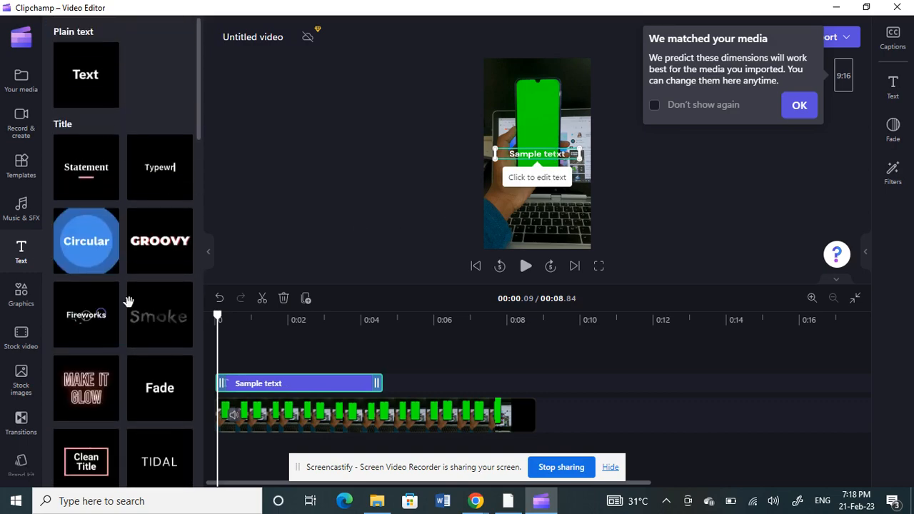
pyautogui.moveTo(524, 178)
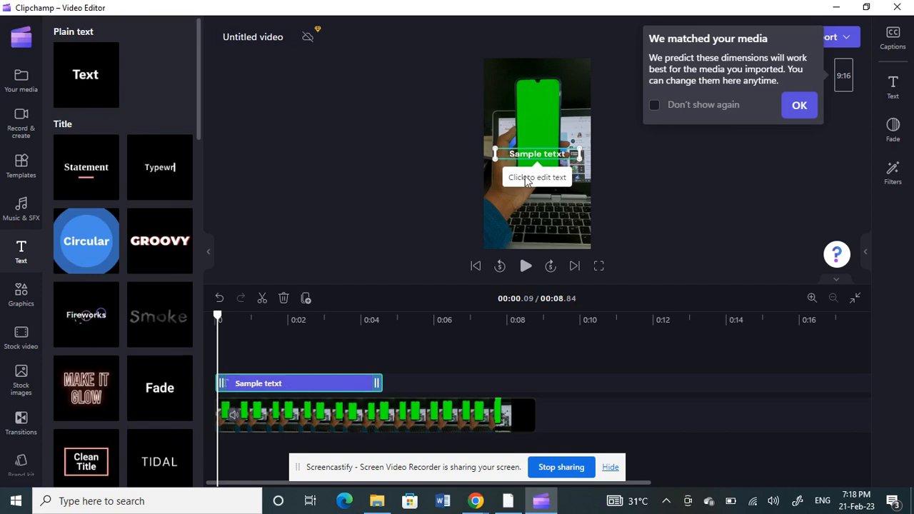
pyautogui.moveTo(519, 318)
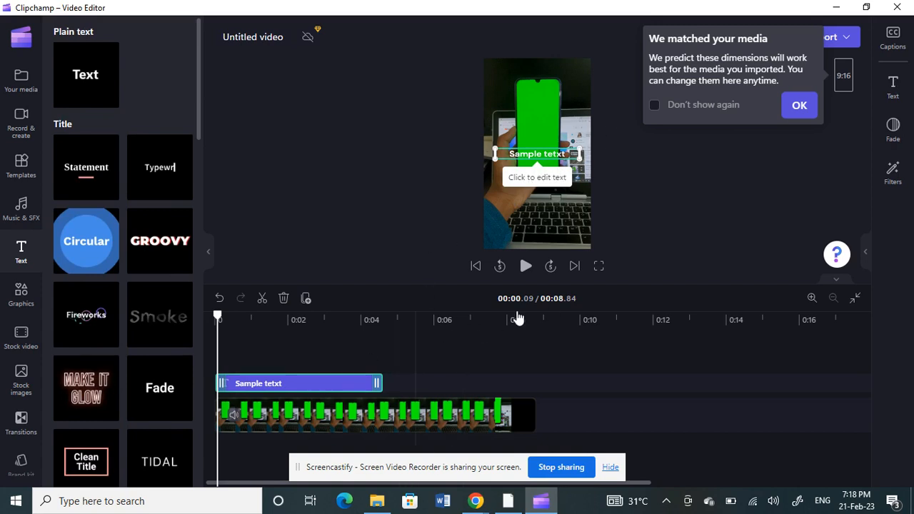
pyautogui.click(525, 265)
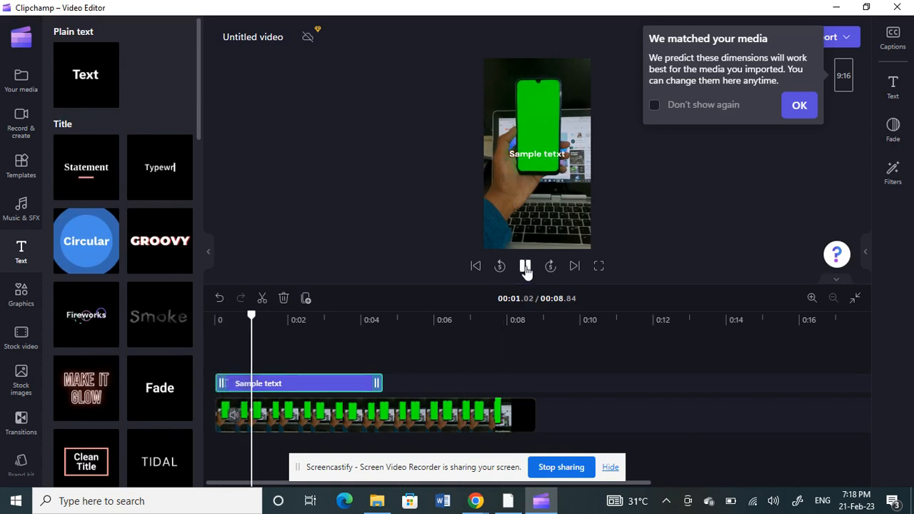
pyautogui.click(525, 266)
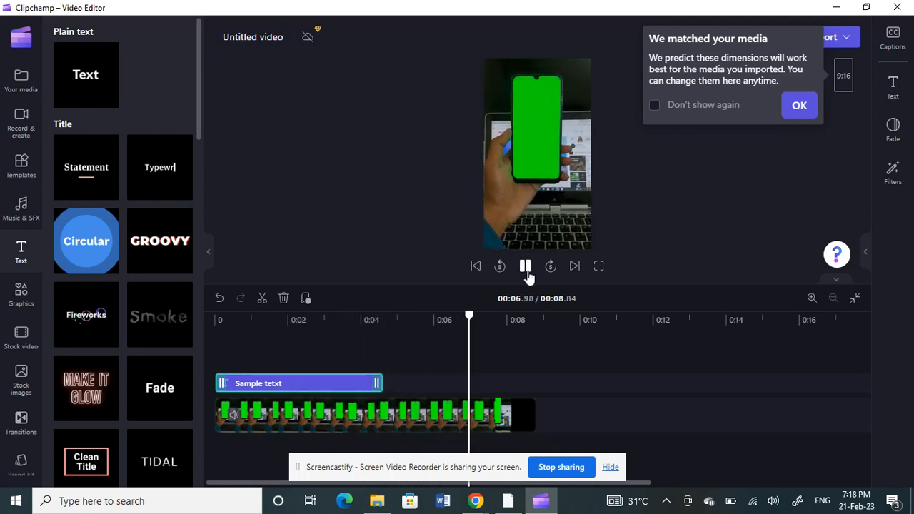
pyautogui.click(525, 265)
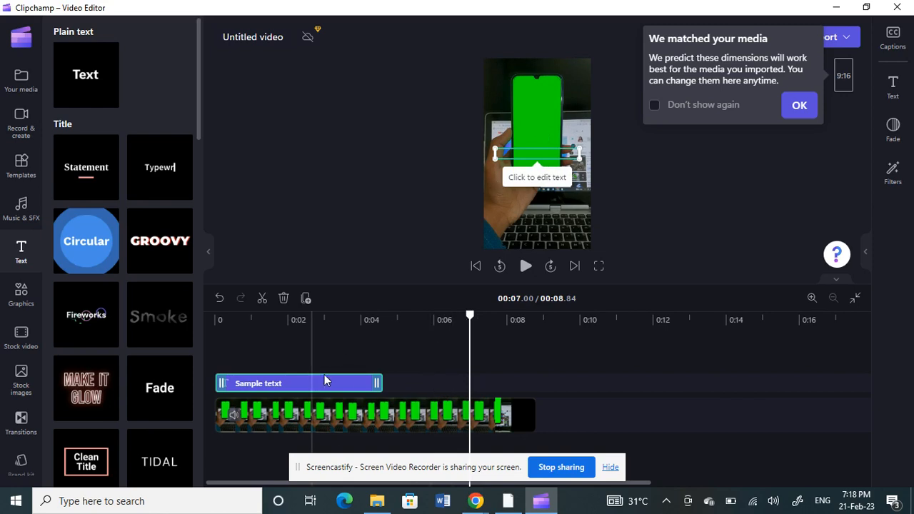
pyautogui.moveTo(321, 374)
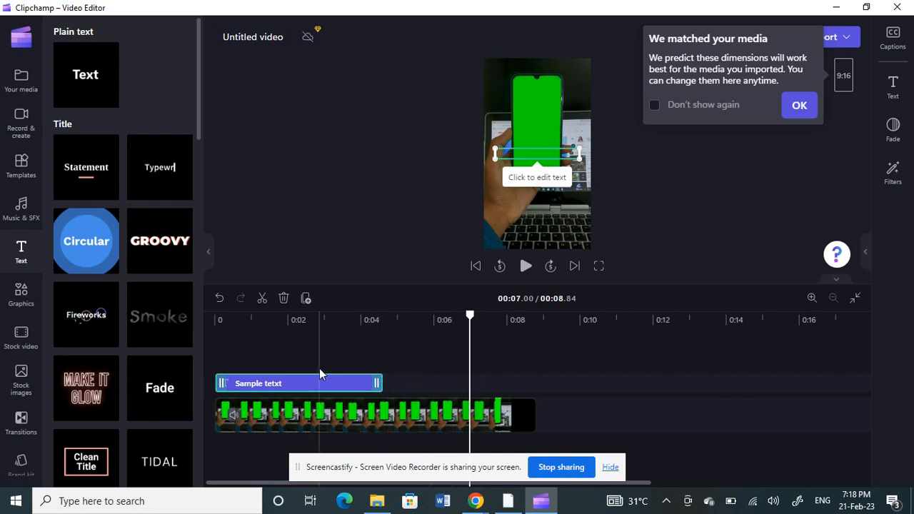